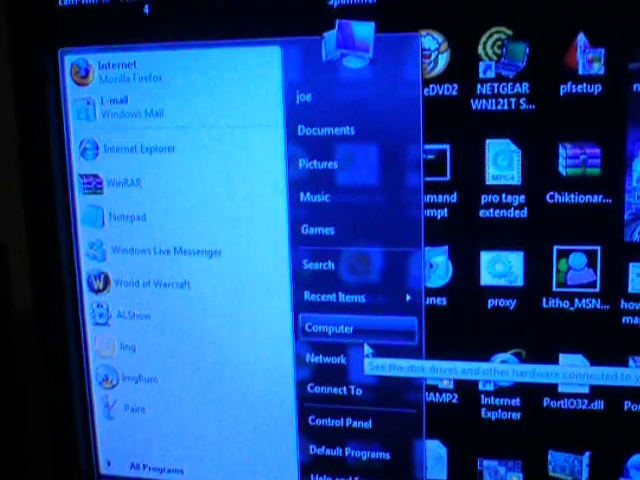
Open Computer from the Start menu to browse the drives.
click(328, 327)
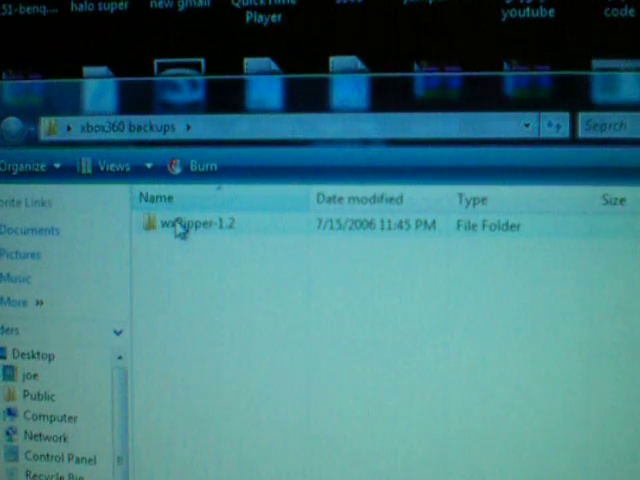
double_click(200, 224)
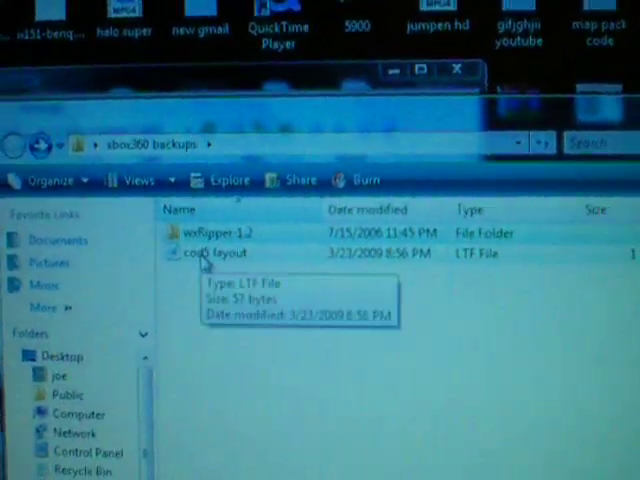
double_click(225, 253)
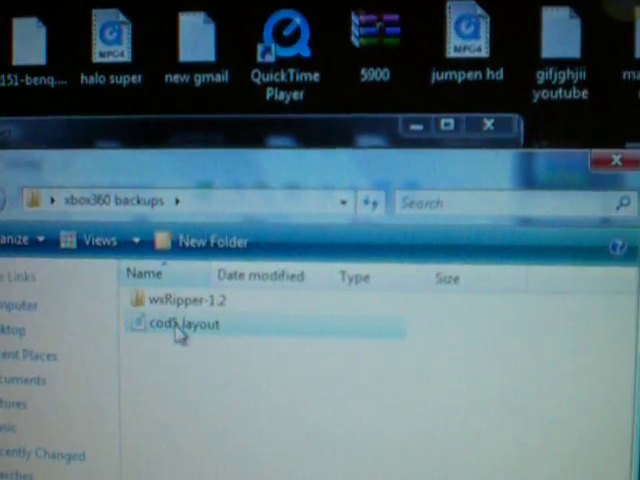
Load the edited cod5 layout file from the xbox360 backups folder into wxRipper.
double_click(183, 323)
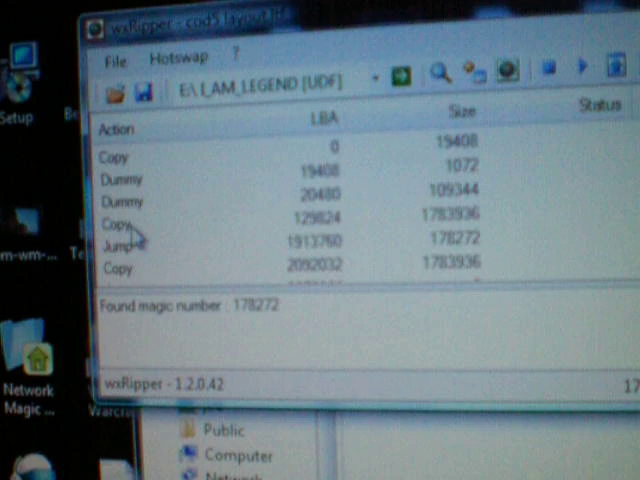